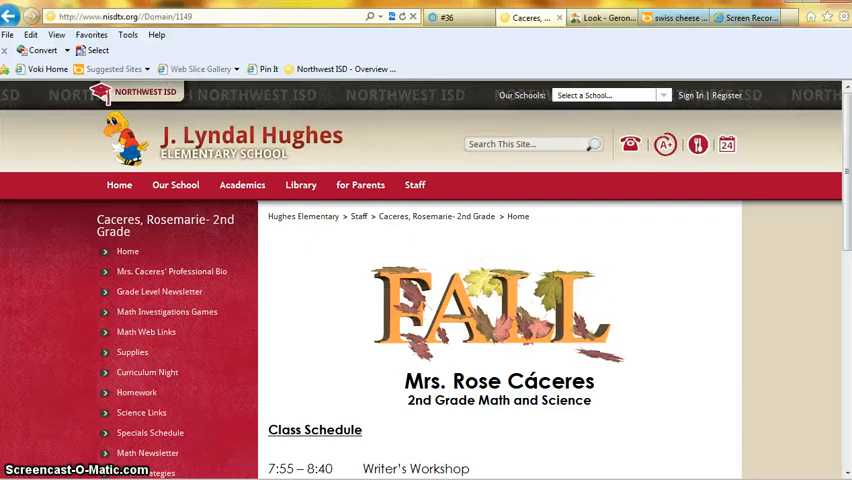
mouse_move(200, 322)
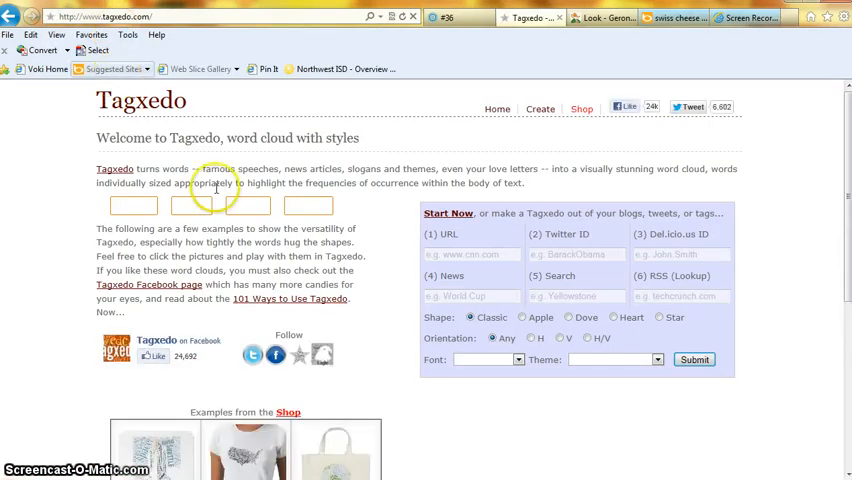
mouse_move(540, 108)
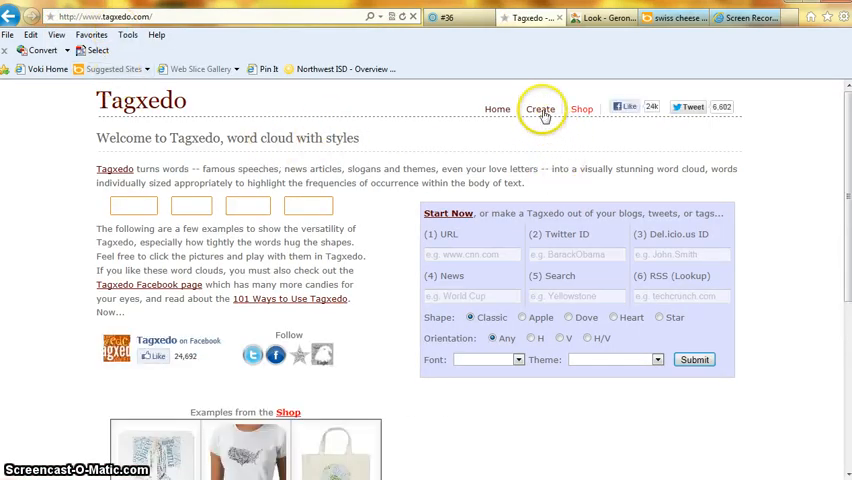
Start the Tagxedo Creator with its sample cloud and begin loading new source words
click(540, 108)
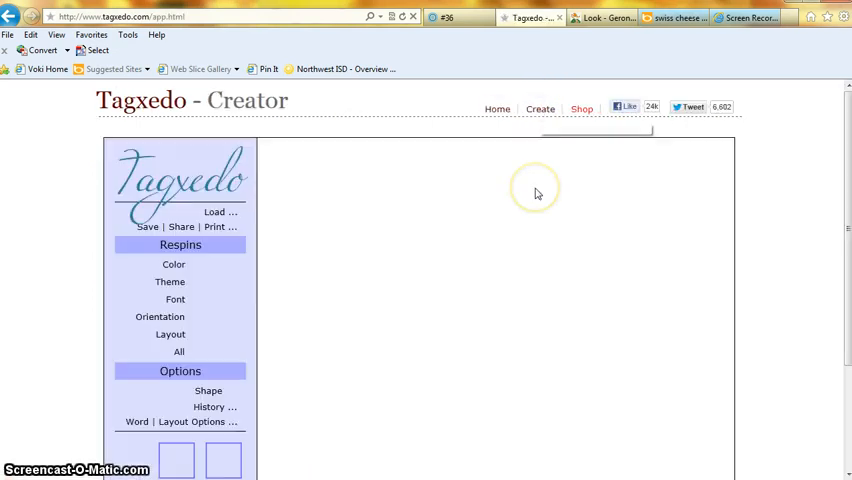
scroll(down, 3)
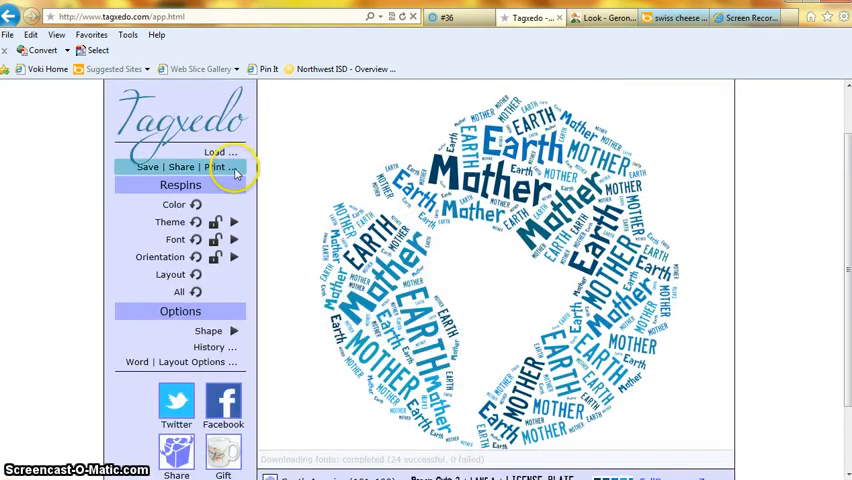
click(218, 152)
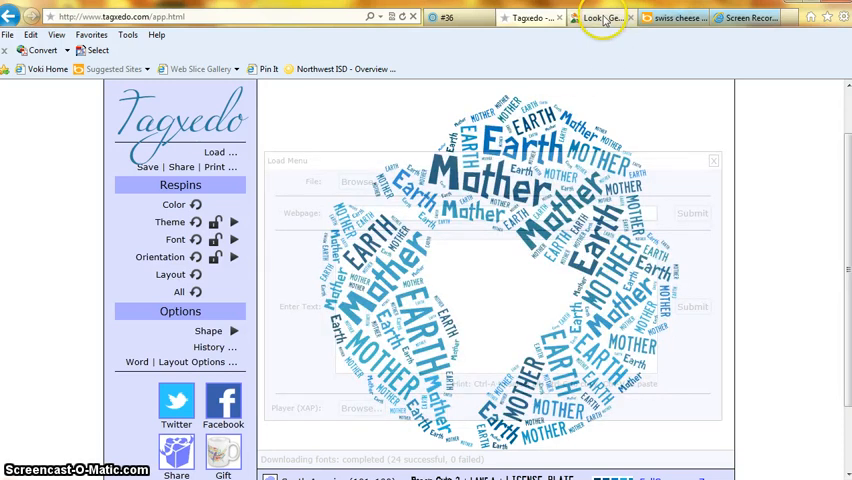
Copy the Geronimo Stilton World page address and return to the Tagxedo creator
click(600, 16)
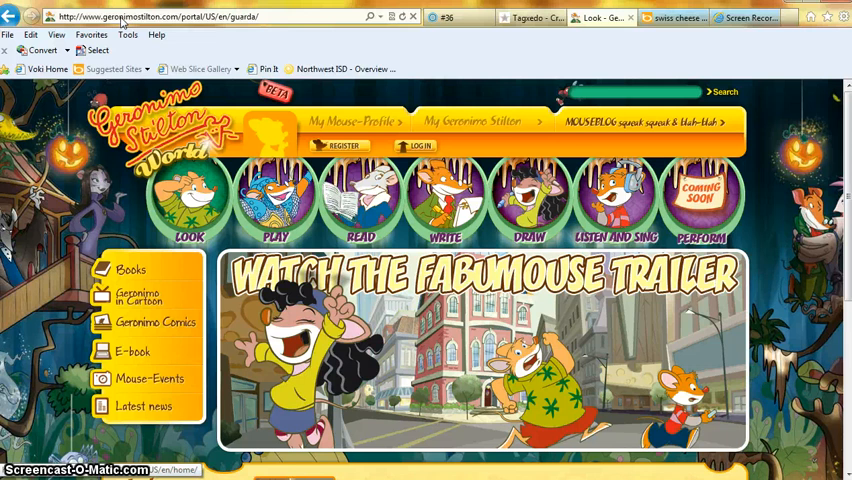
right_click(120, 16)
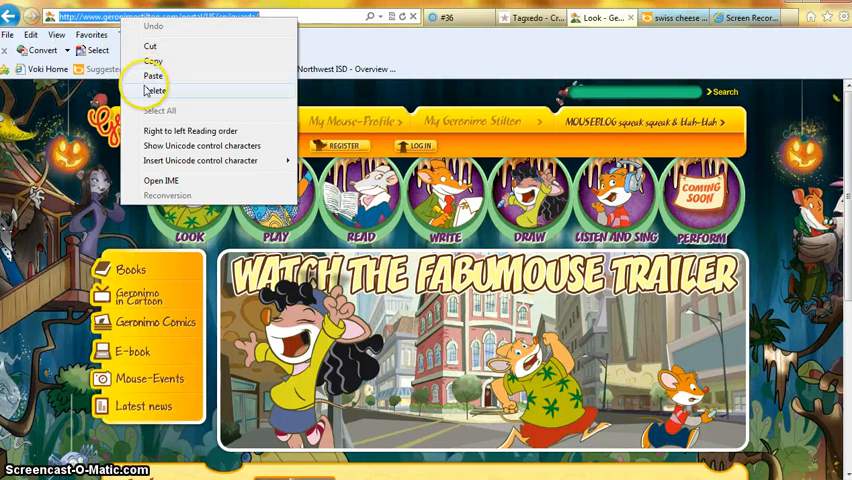
mouse_move(152, 60)
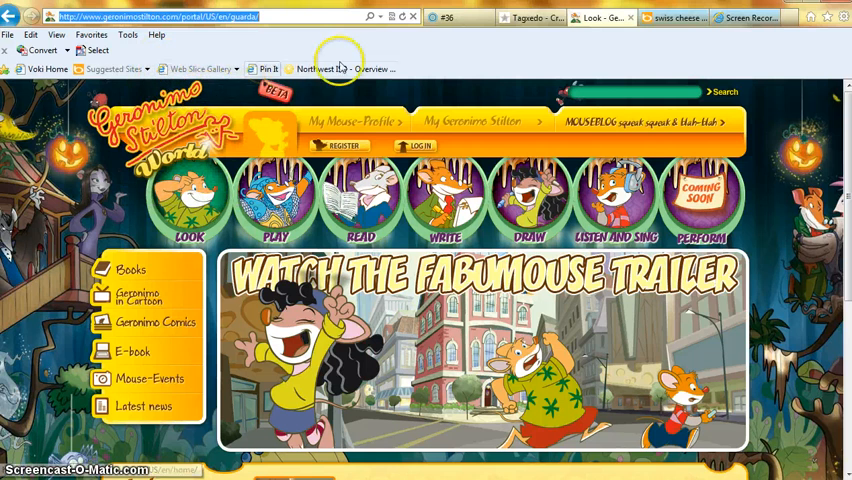
click(530, 16)
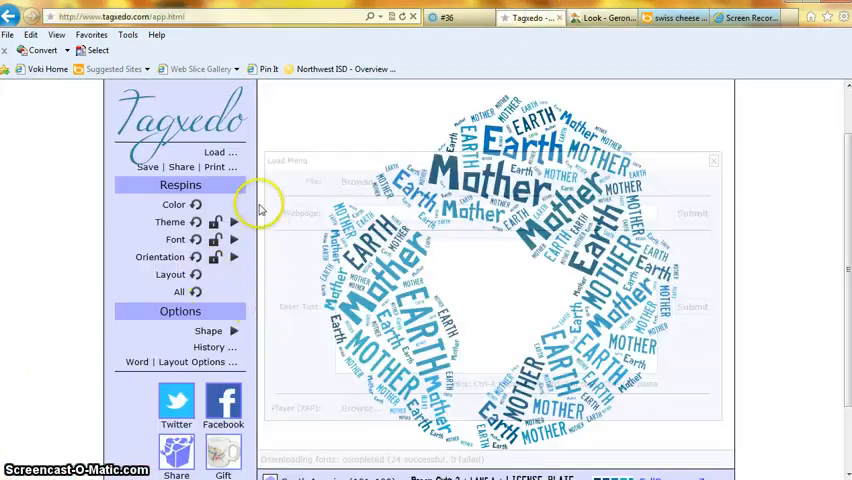
click(216, 152)
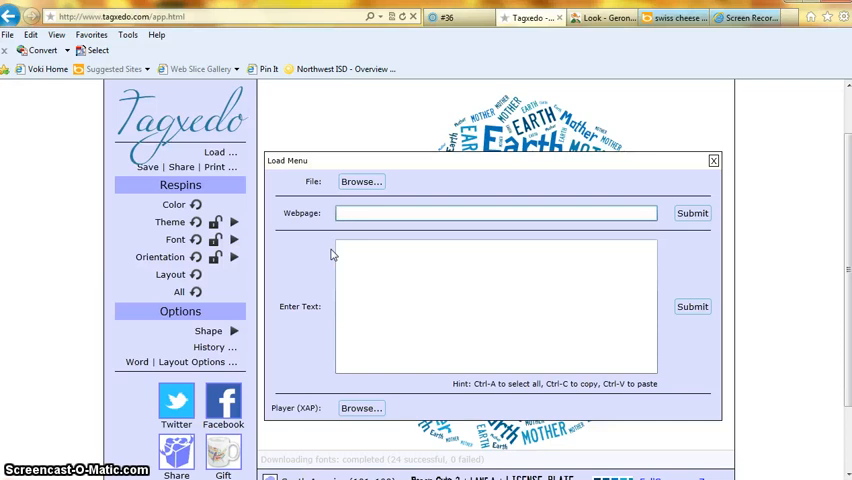
text(http://www.geronimostilton.com/portal/US/en/guarda/)
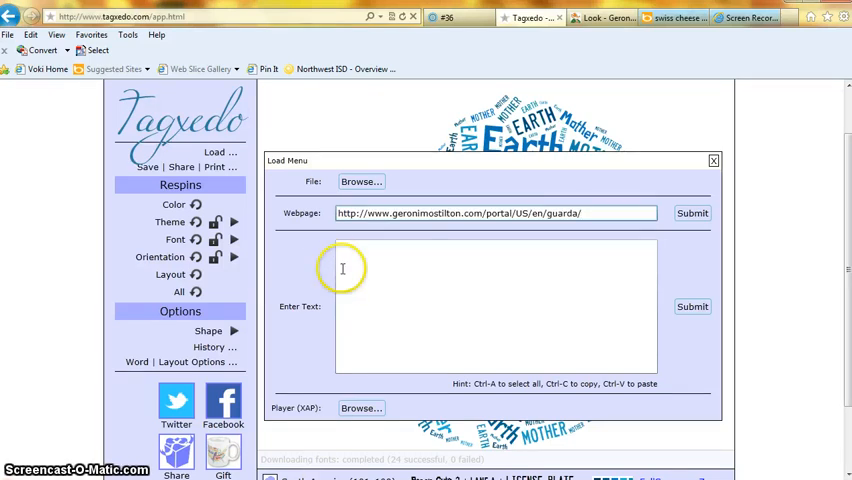
click(692, 212)
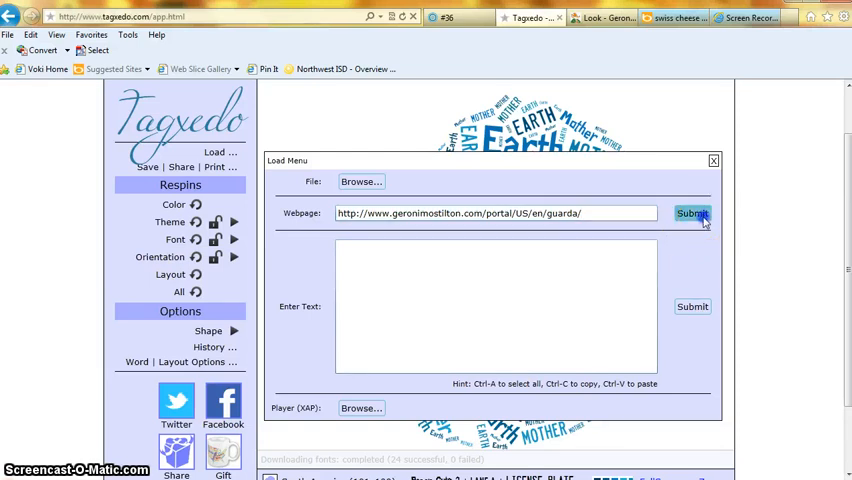
click(692, 212)
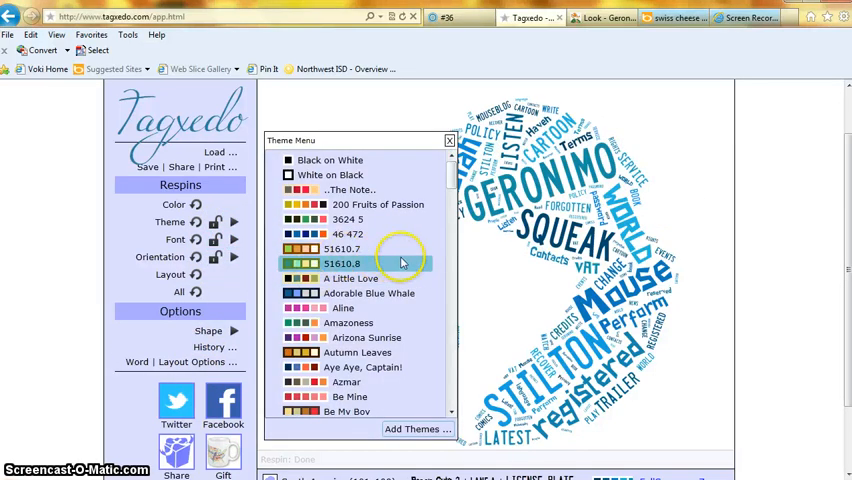
Apply a gold-and-cream-on-black colour theme to the Geronimo Stilton cloud
scroll(down, 3)
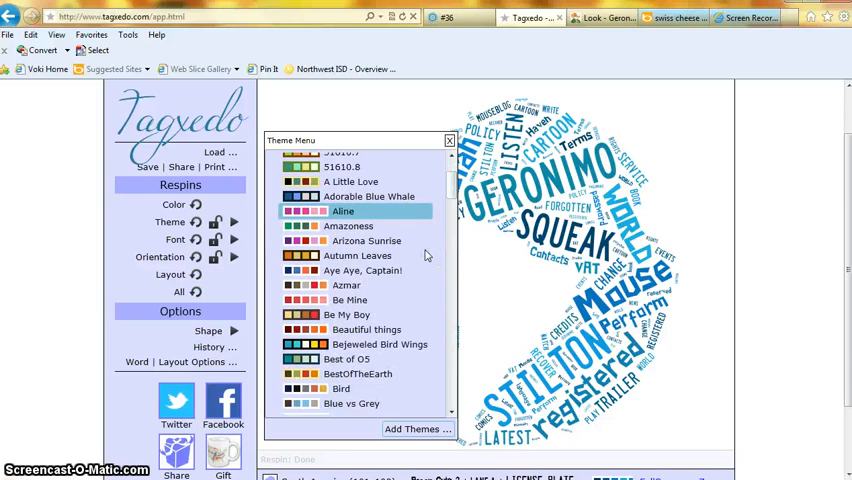
click(356, 256)
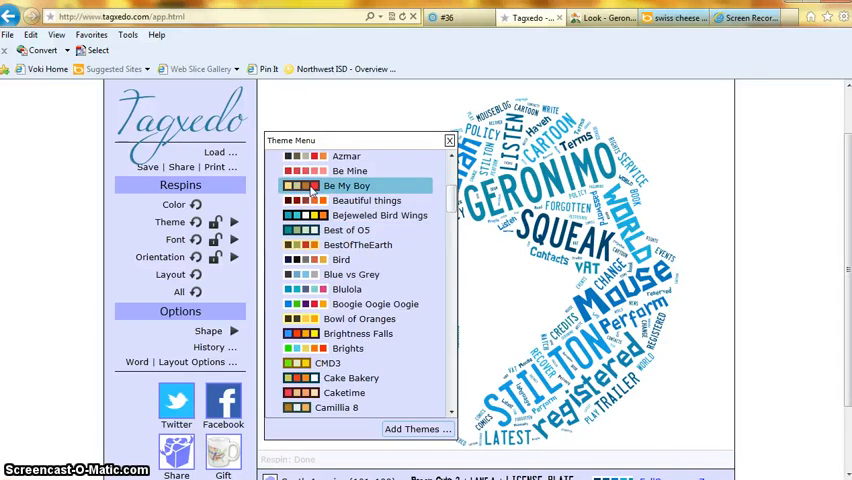
scroll(down, 3)
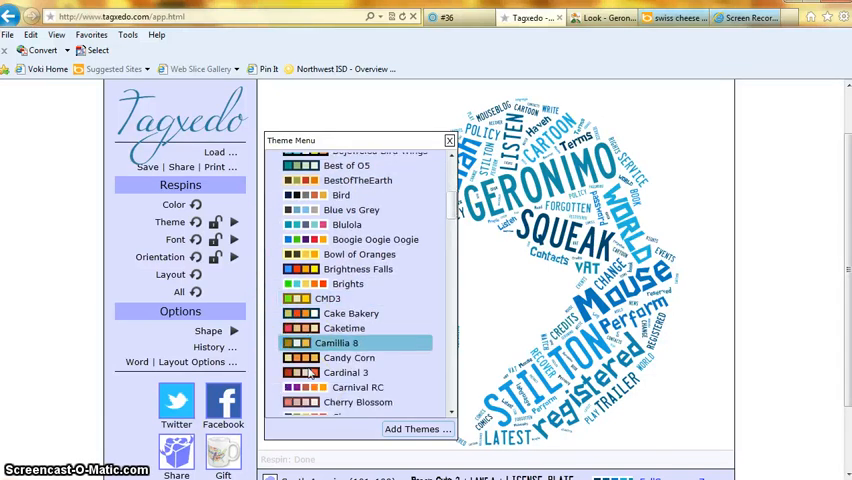
scroll(down, 3)
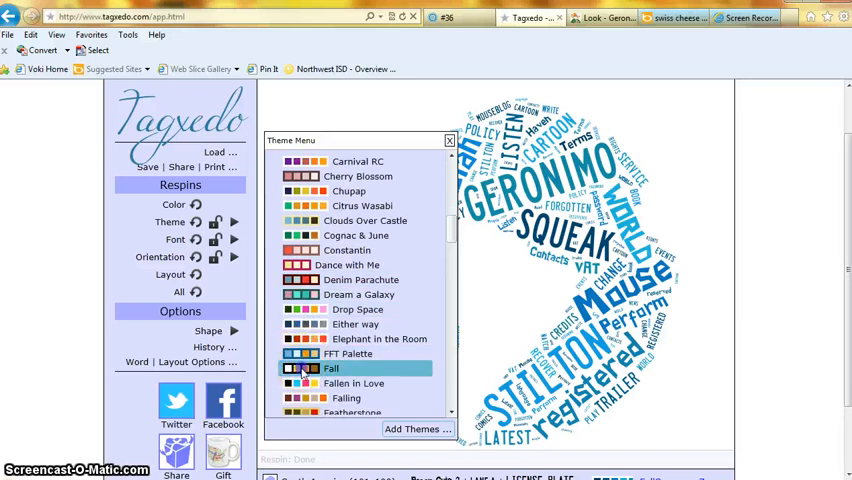
click(332, 368)
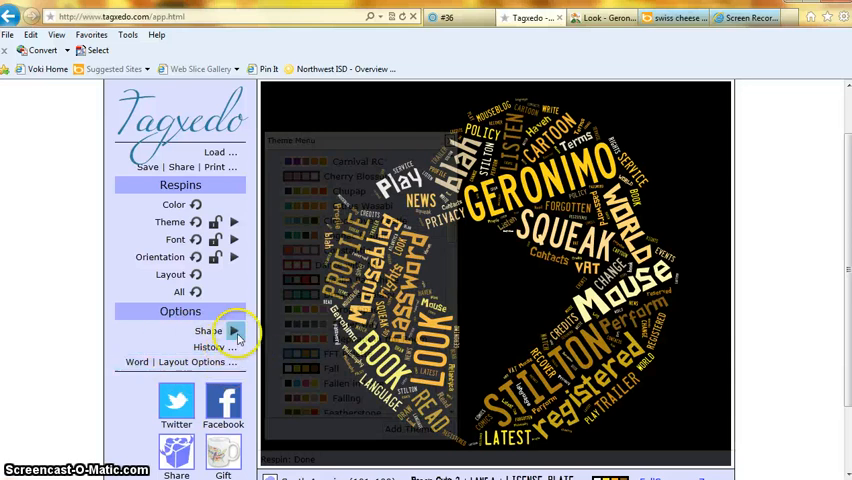
Load cheese.jpg from the desktop as a custom image shape for the cloud
click(236, 330)
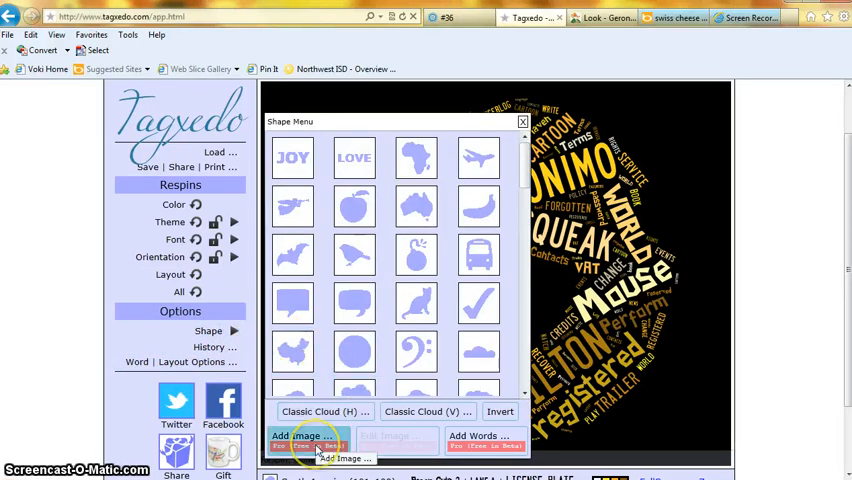
click(306, 436)
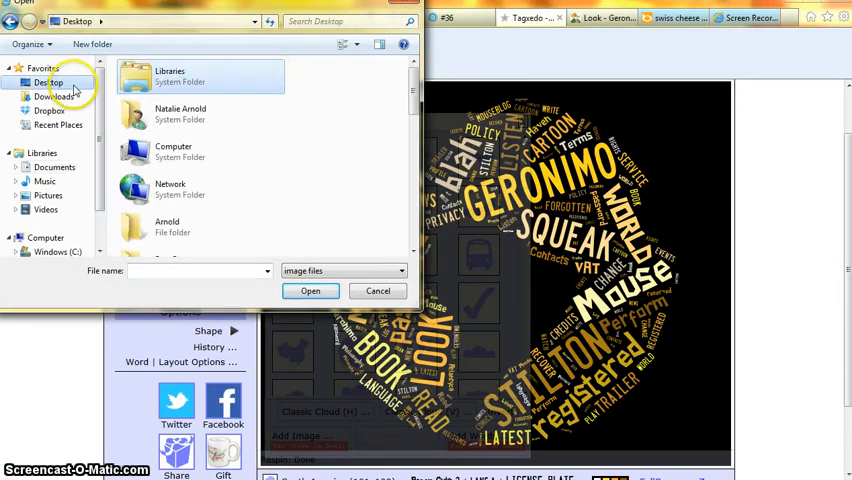
mouse_move(134, 184)
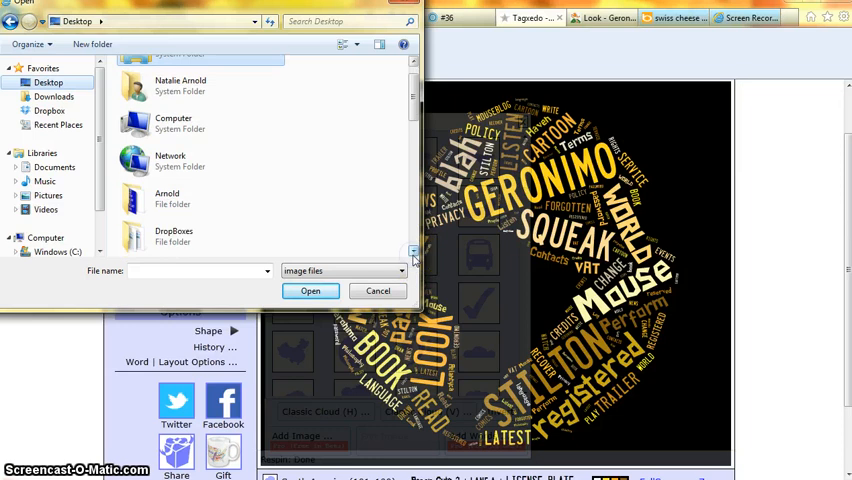
scroll(down, 3)
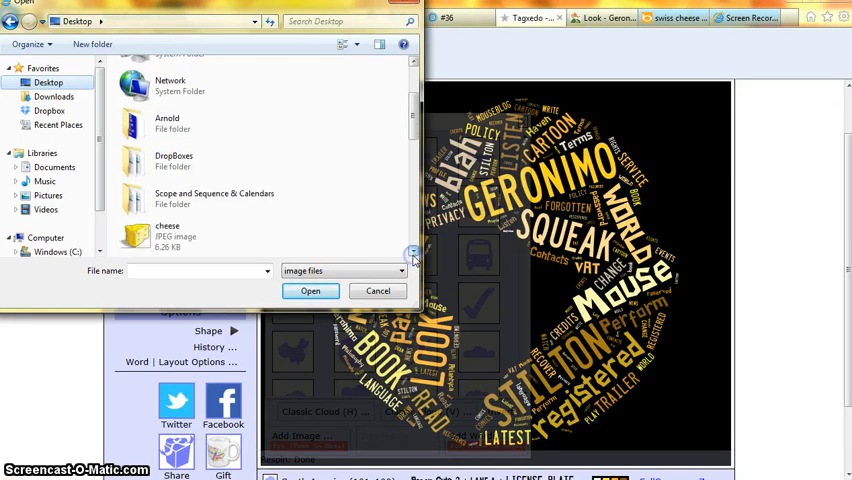
click(168, 230)
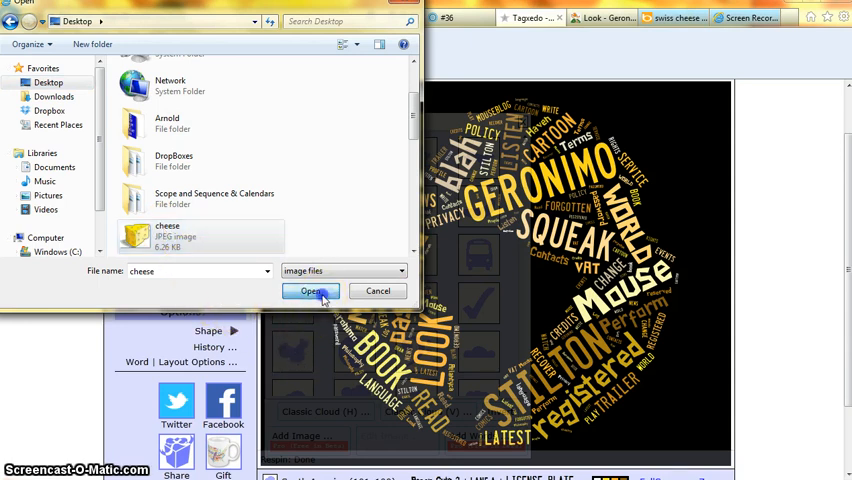
click(310, 292)
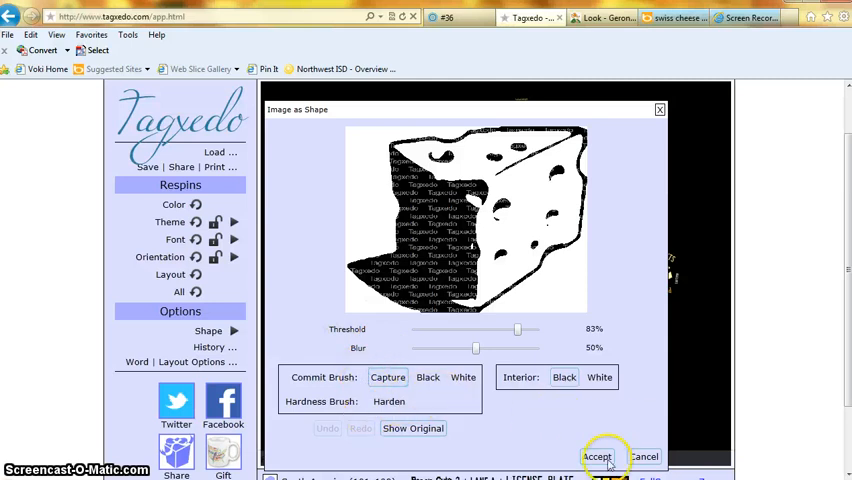
Accept the cheese picture so the cloud regenerates in a cheese-wedge shape
click(596, 456)
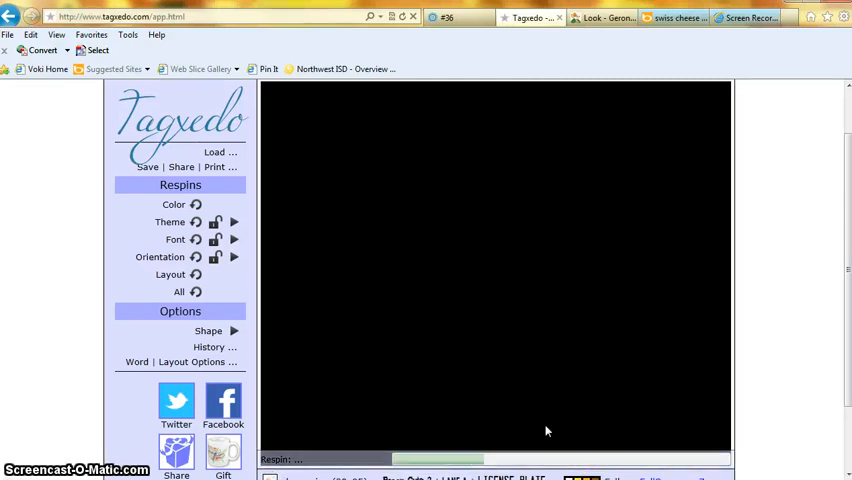
mouse_move(628, 458)
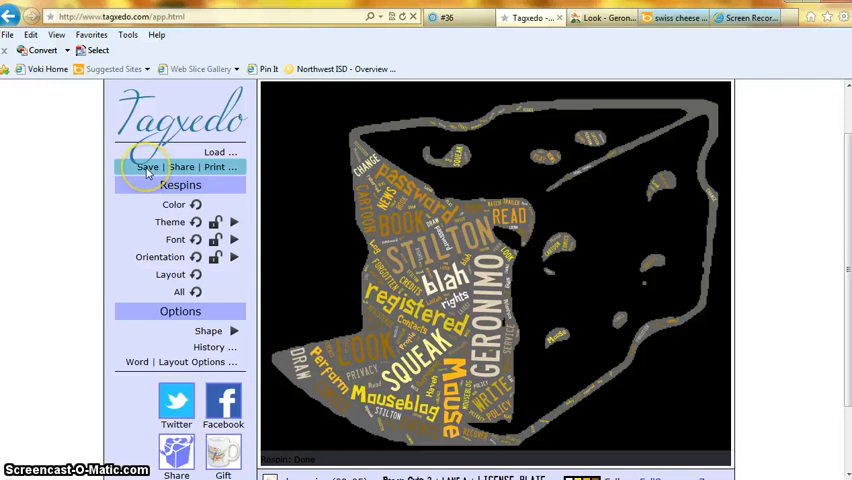
Save the cheese-shaped cloud as a JPG image named geronimo and decline the share offer
click(148, 168)
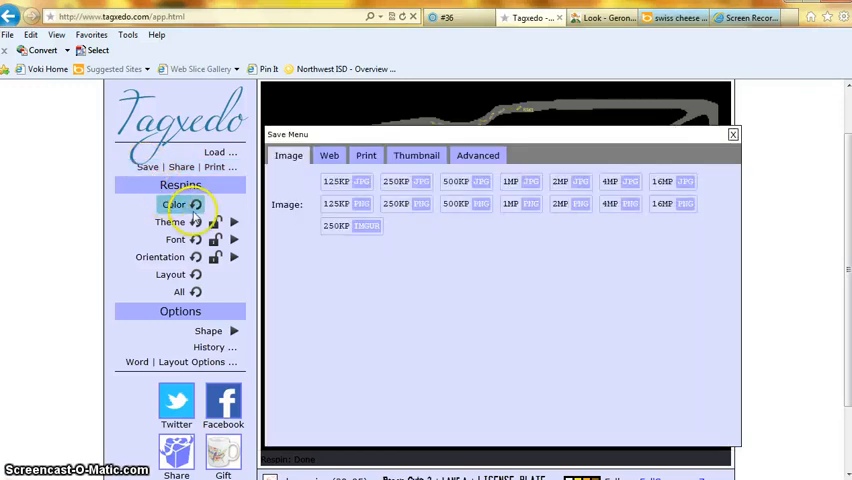
mouse_move(456, 204)
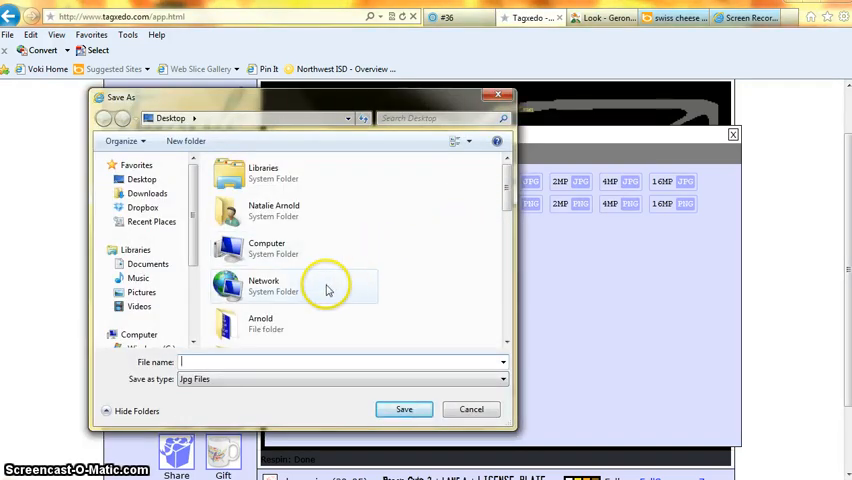
mouse_move(308, 320)
text(ge)
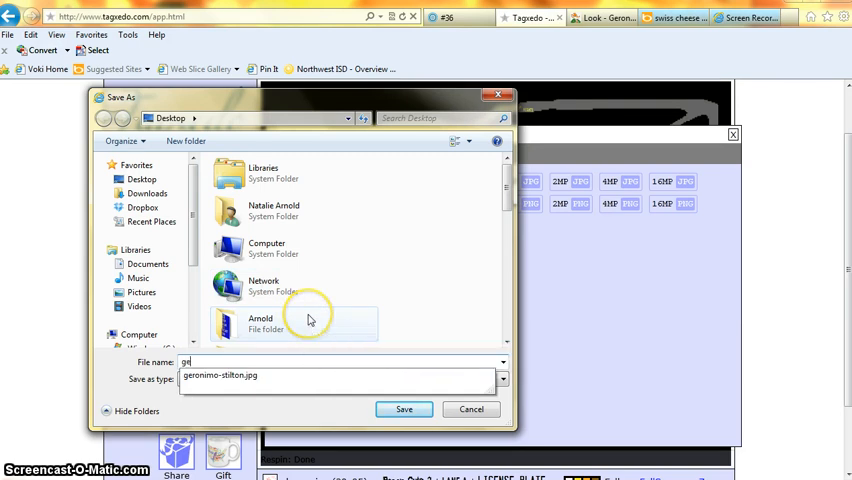
mouse_move(310, 318)
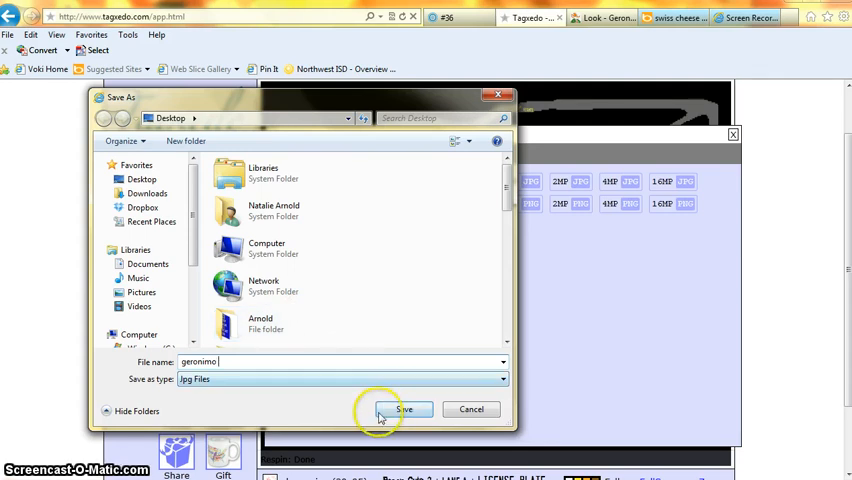
mouse_move(404, 408)
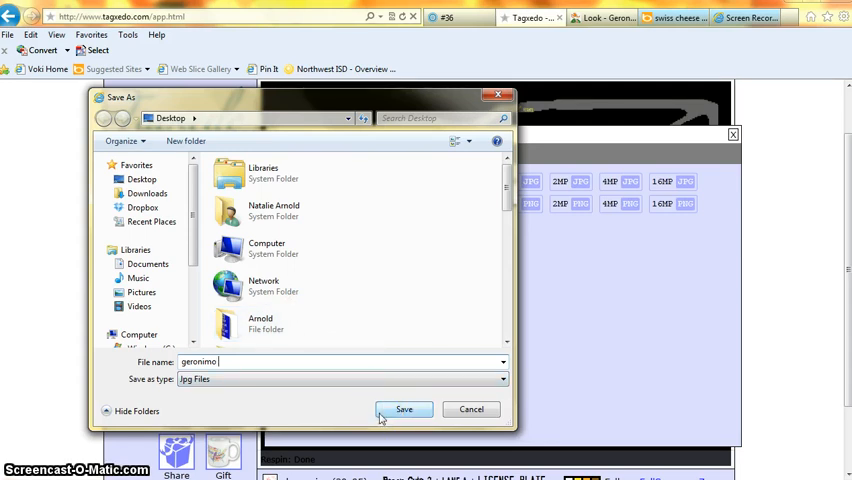
click(404, 408)
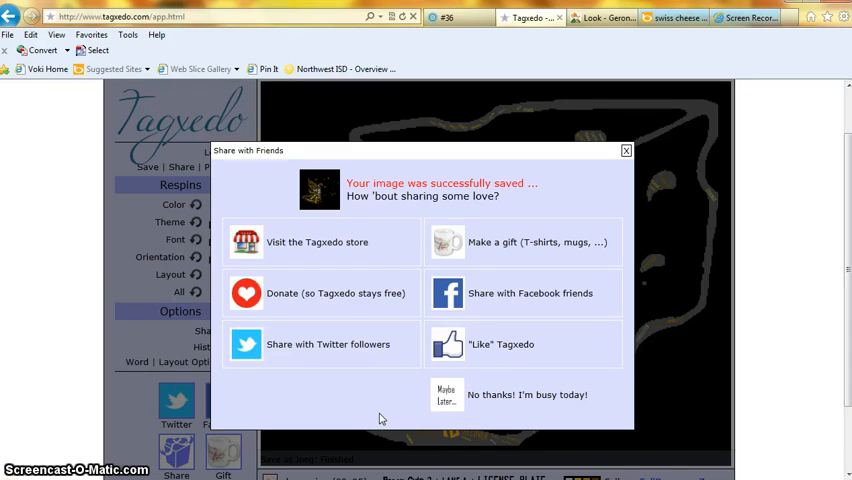
mouse_move(524, 394)
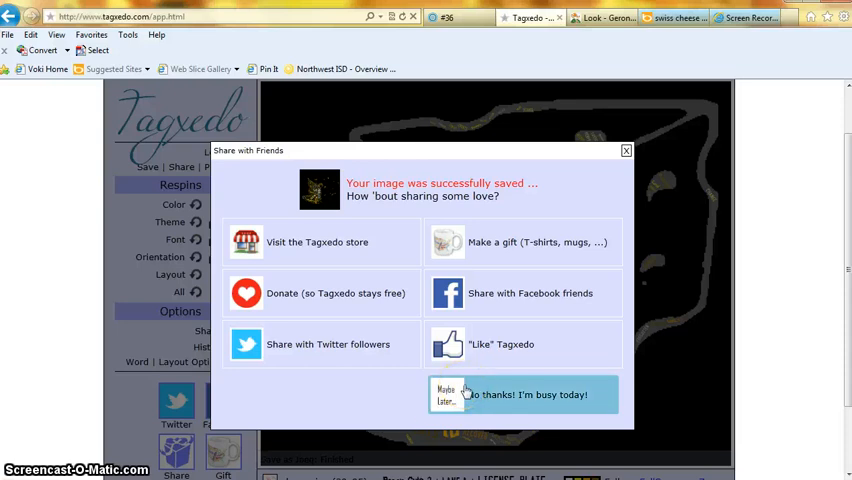
click(524, 394)
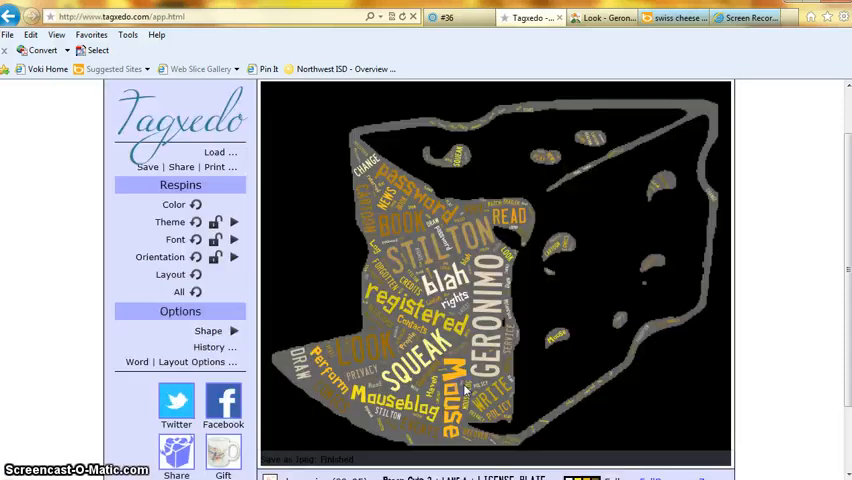